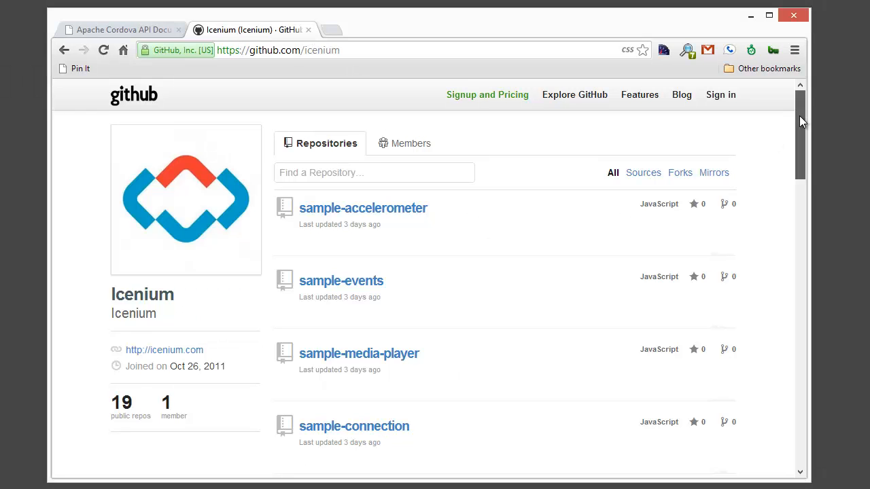
{"action": "scroll", "scroll_direction": "down", "scroll_amount": 3}
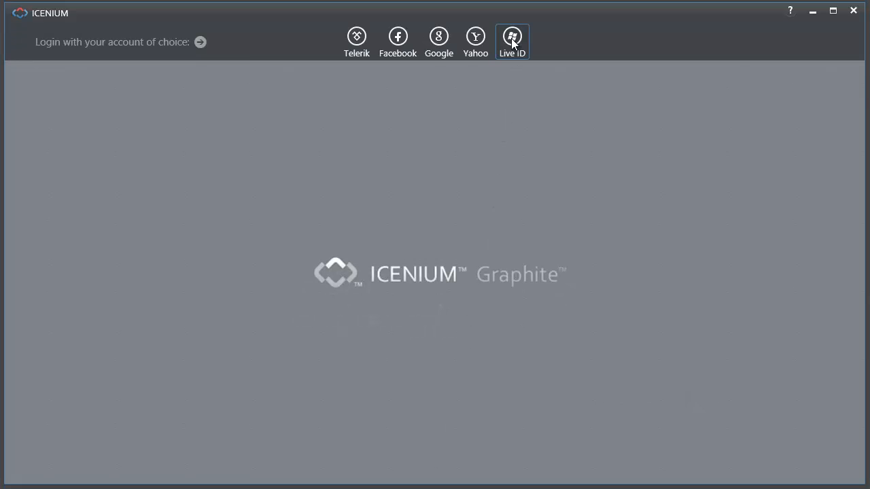
{"action": "left_click", "coordinate": [512, 38]}
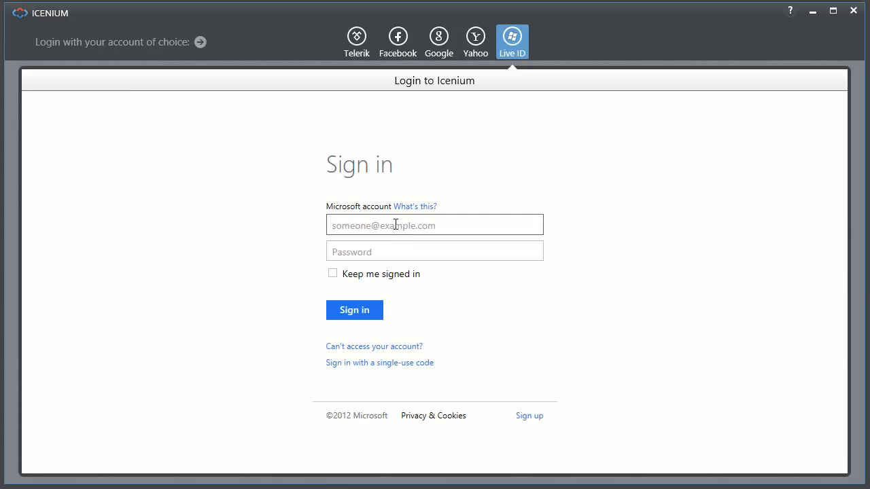
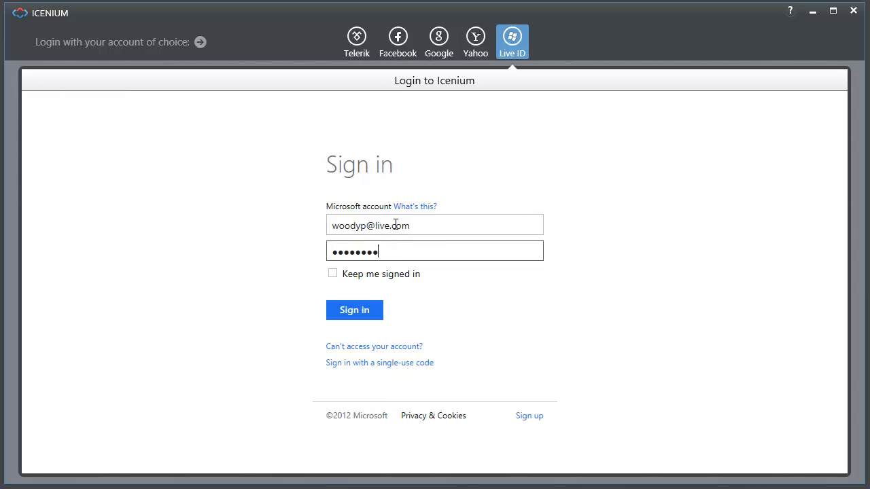
{"action": "left_click", "coordinate": [354, 310]}
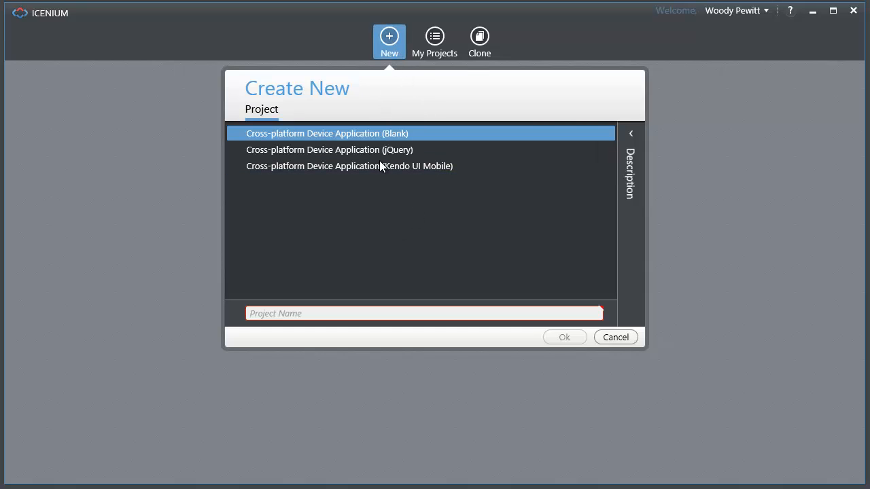
{"action": "mouse_move", "coordinate": [390, 201]}
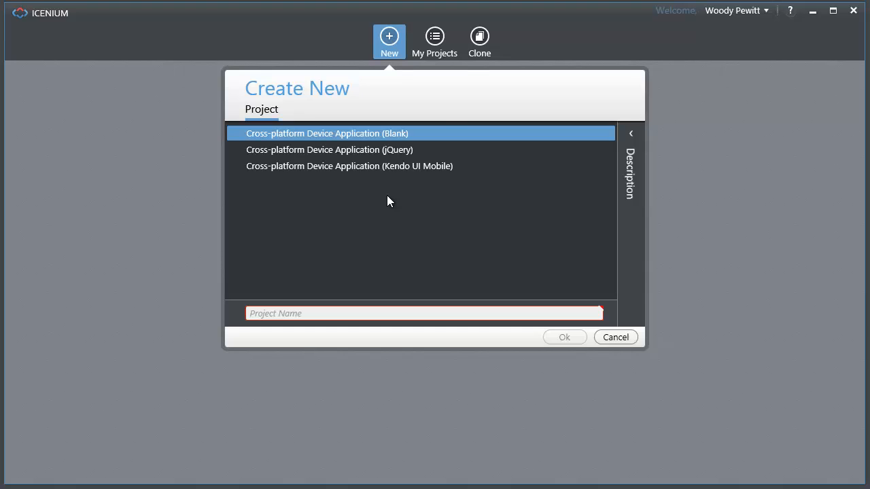
- Switch the Create New dialog to Clone mode
{"action": "left_click", "coordinate": [479, 40]}
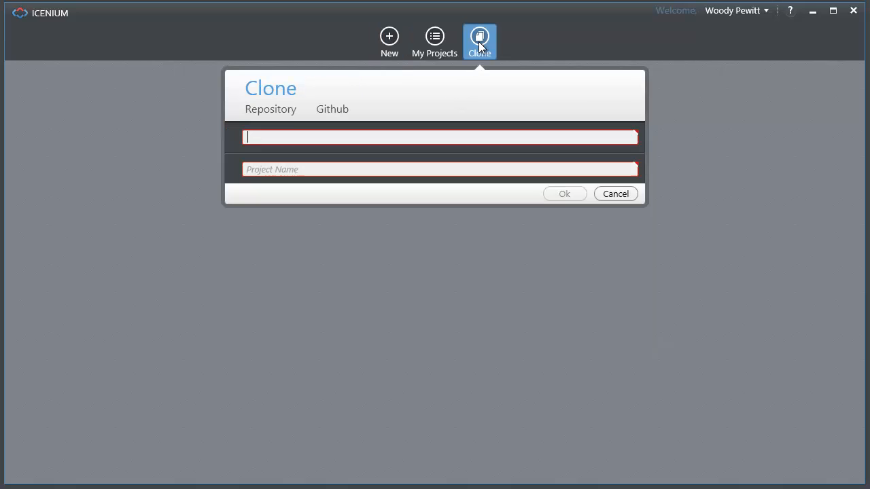
- Select the Repository option in the Clone dialog
{"action": "left_click", "coordinate": [564, 194]}
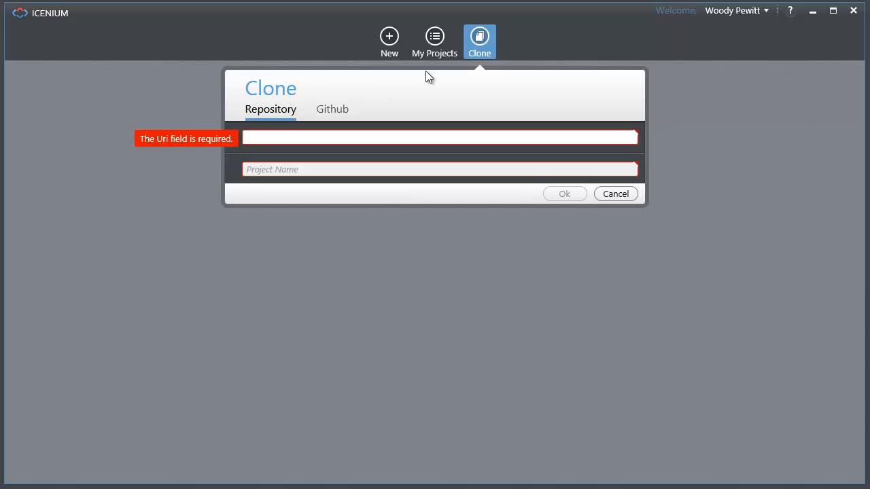
{"action": "mouse_move", "coordinate": [153, 145]}
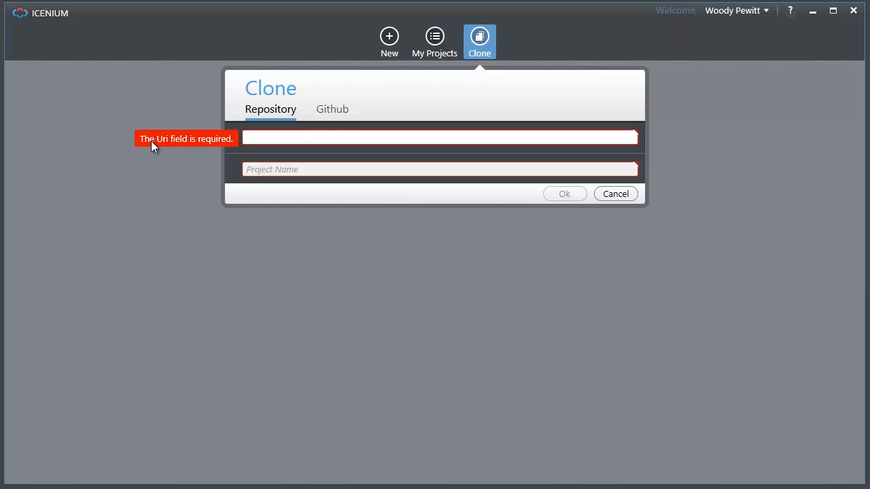
{"action": "mouse_move", "coordinate": [227, 148]}
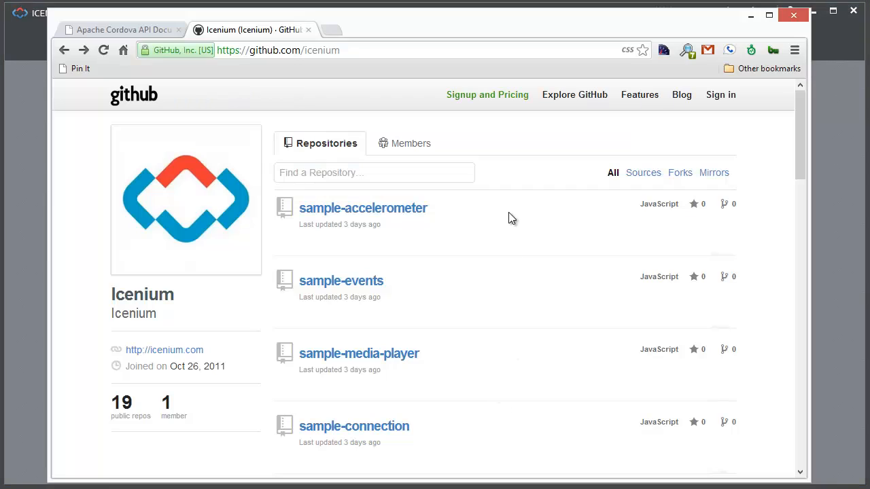
{"action": "mouse_move", "coordinate": [500, 426]}
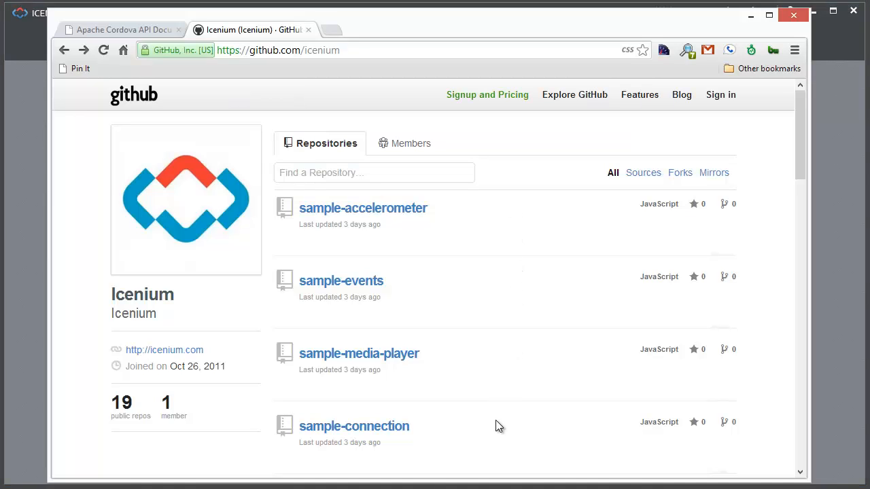
{"action": "mouse_move", "coordinate": [354, 426]}
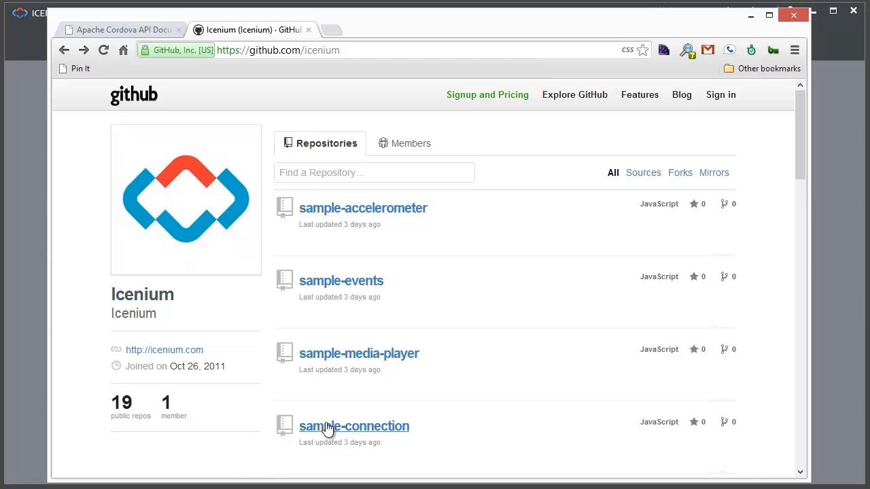
{"action": "mouse_move", "coordinate": [370, 434]}
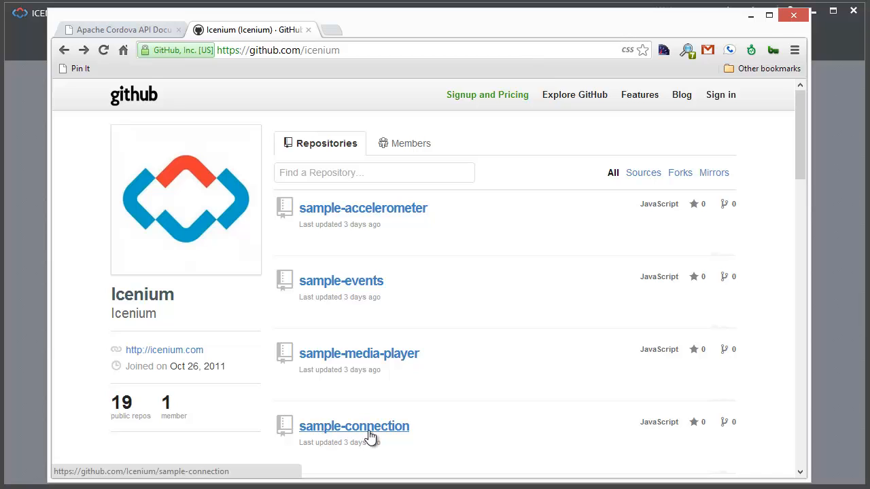
- Open the sample-connection repository on GitHub and select its HTTPS clone URL
{"action": "left_click", "coordinate": [354, 426]}
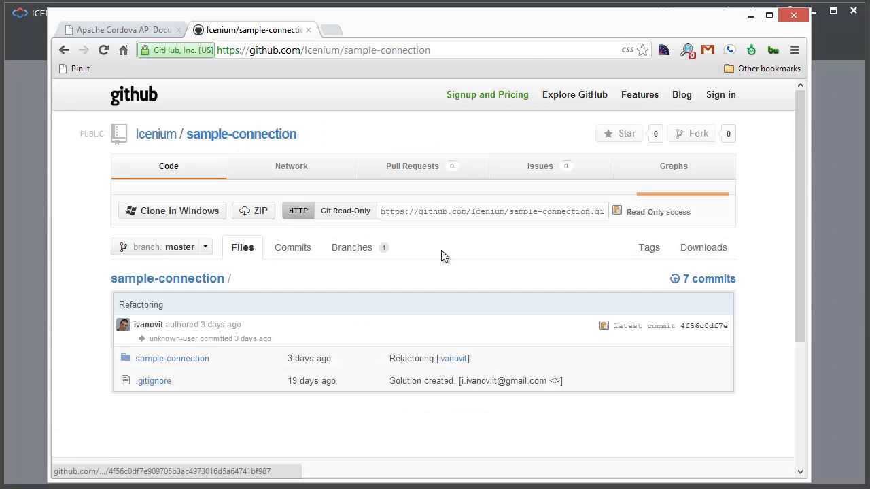
{"action": "left_click", "coordinate": [491, 211]}
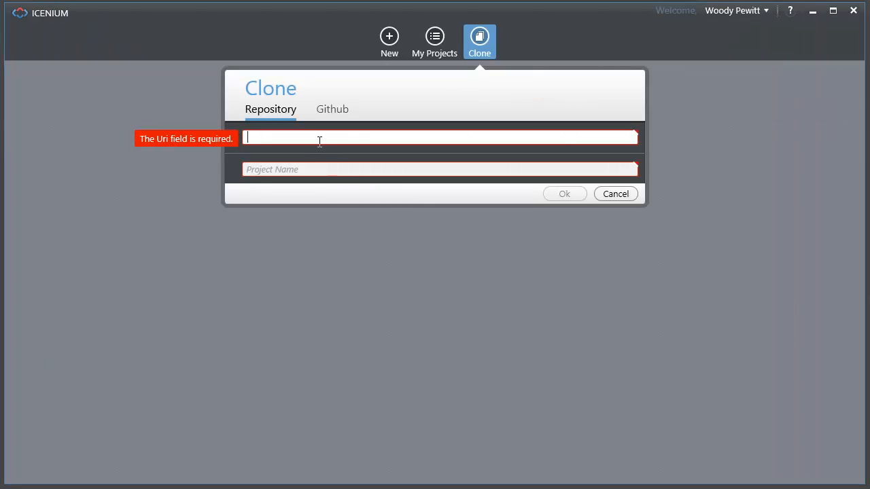
{"action": "type", "text": "https://github.com/Icenium/sample-connection.git"}
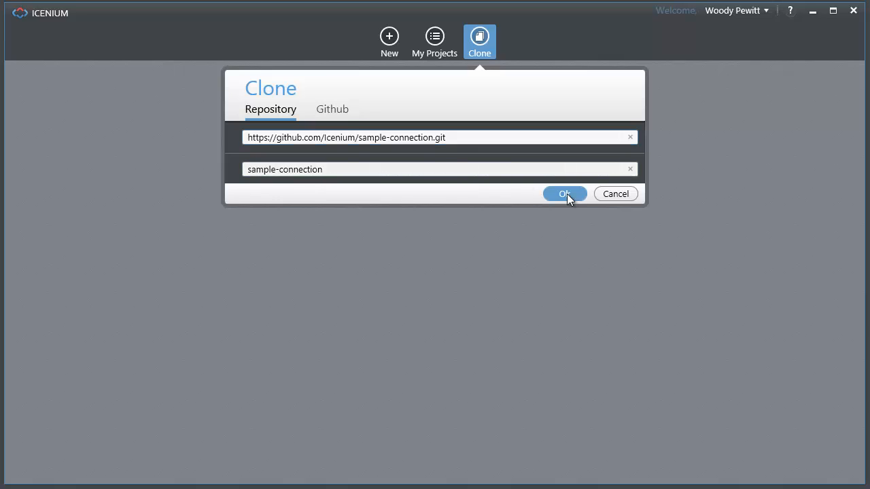
{"action": "left_click", "coordinate": [564, 193]}
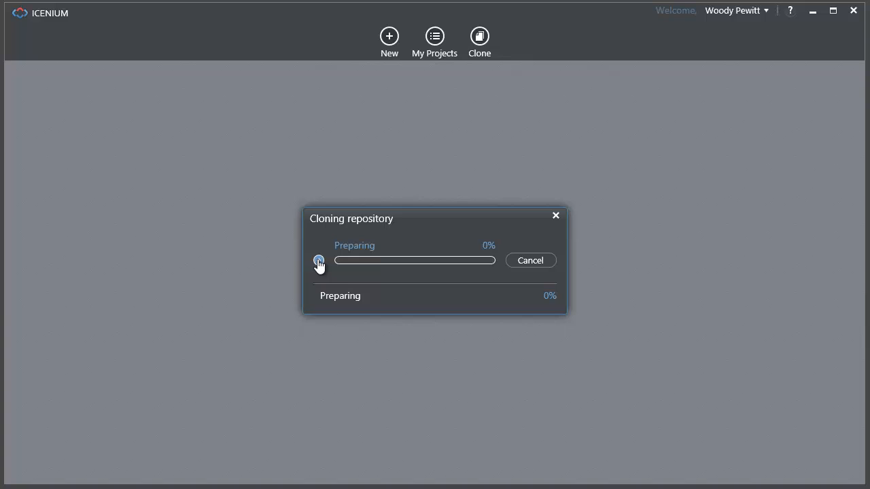
{"action": "mouse_move", "coordinate": [257, 289]}
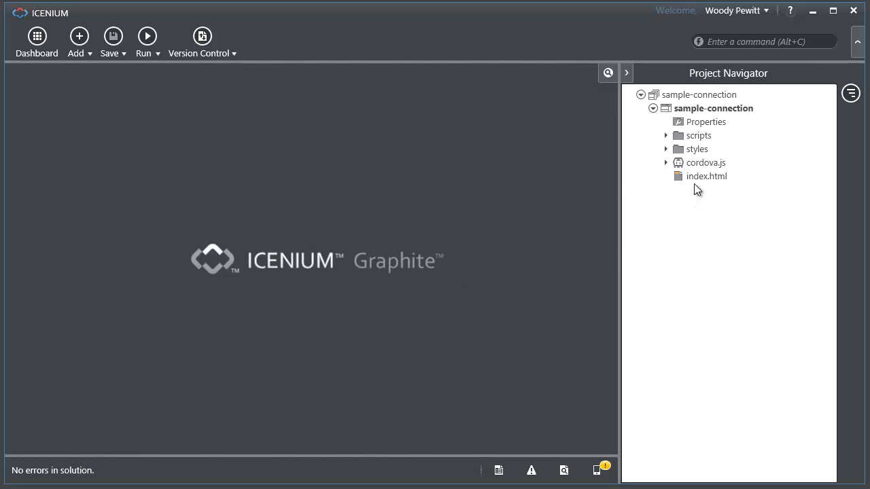
- Open index.html and inspect its check-connection button and result markup
{"action": "double_click", "coordinate": [707, 176]}
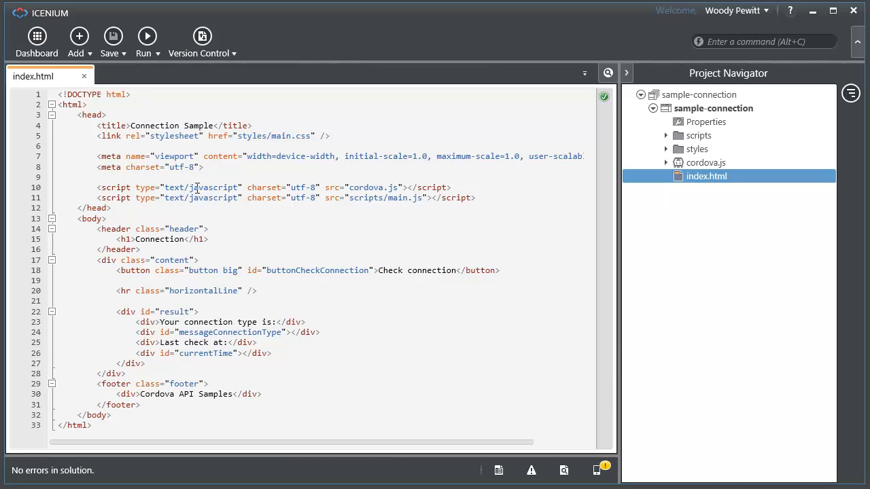
{"action": "double_click", "coordinate": [365, 188]}
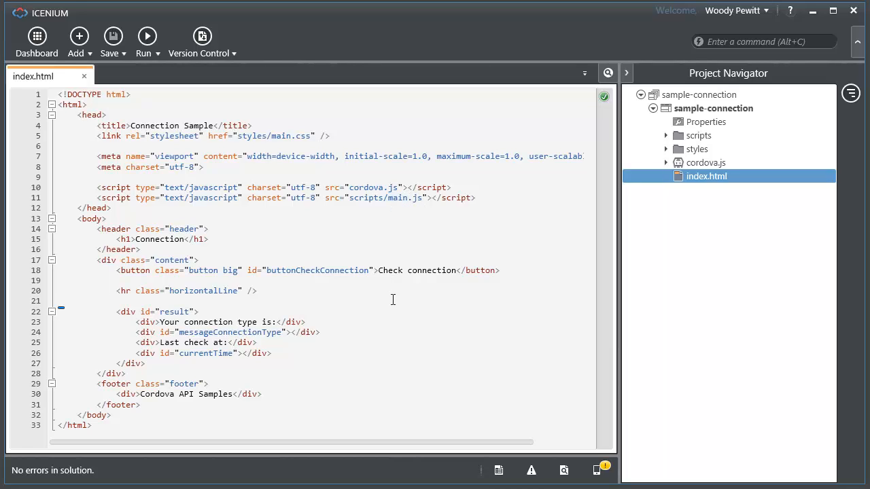
{"action": "mouse_move", "coordinate": [172, 366]}
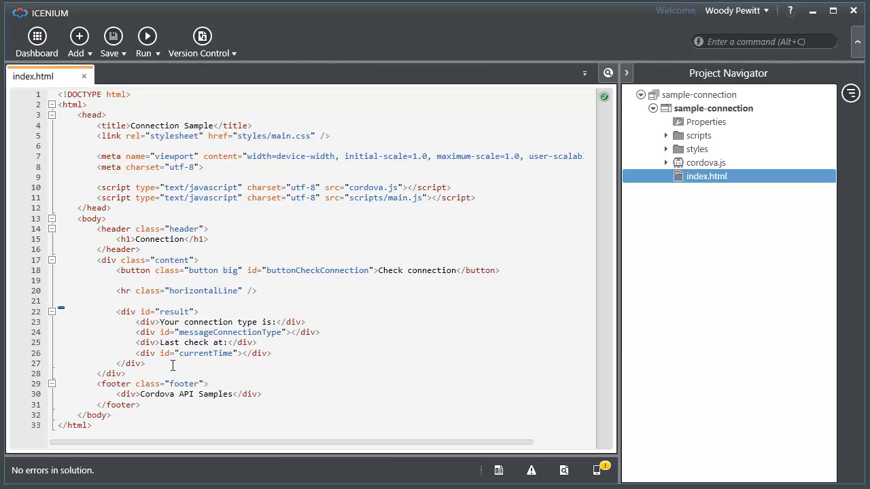
{"action": "mouse_move", "coordinate": [175, 365]}
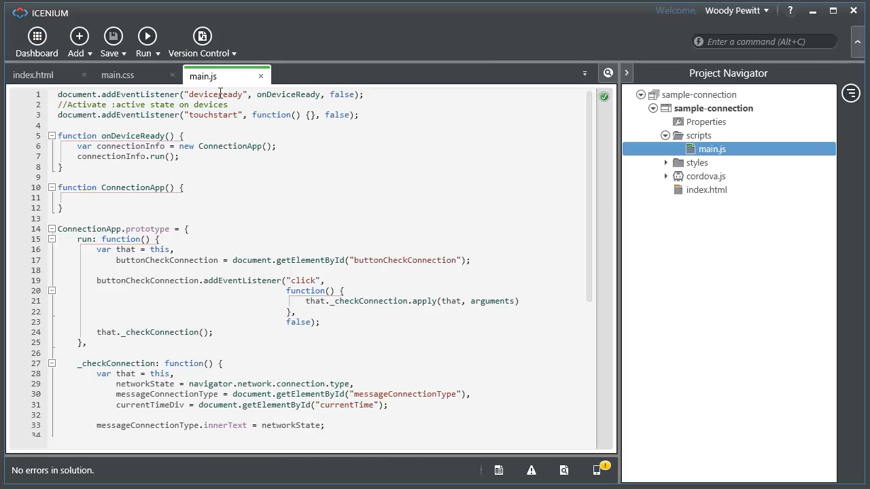
- Highlight deviceready, the run call, and navigator.network connection type in main.js
{"action": "double_click", "coordinate": [215, 94]}
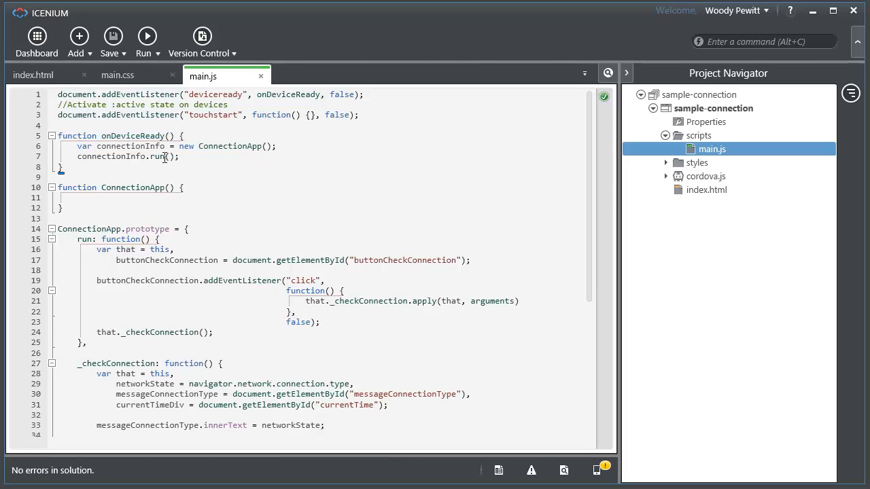
{"action": "double_click", "coordinate": [133, 186]}
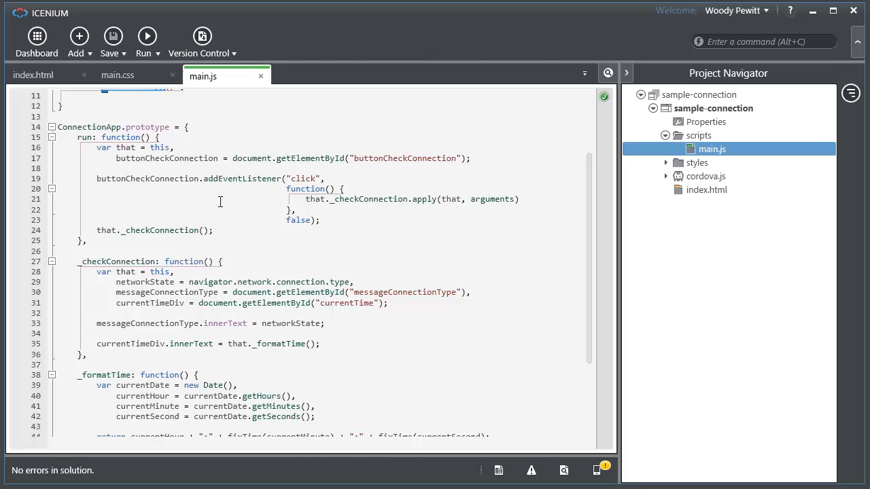
{"action": "scroll", "scroll_direction": "down", "scroll_amount": 3}
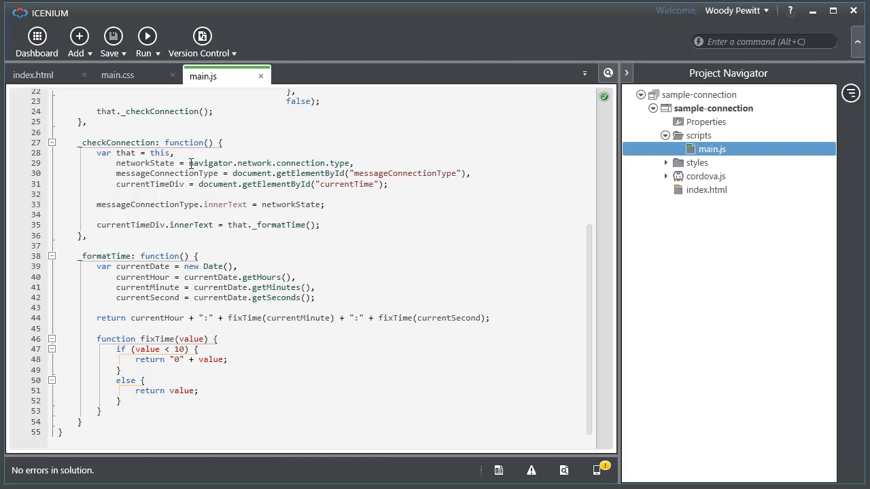
{"action": "double_click", "coordinate": [231, 163]}
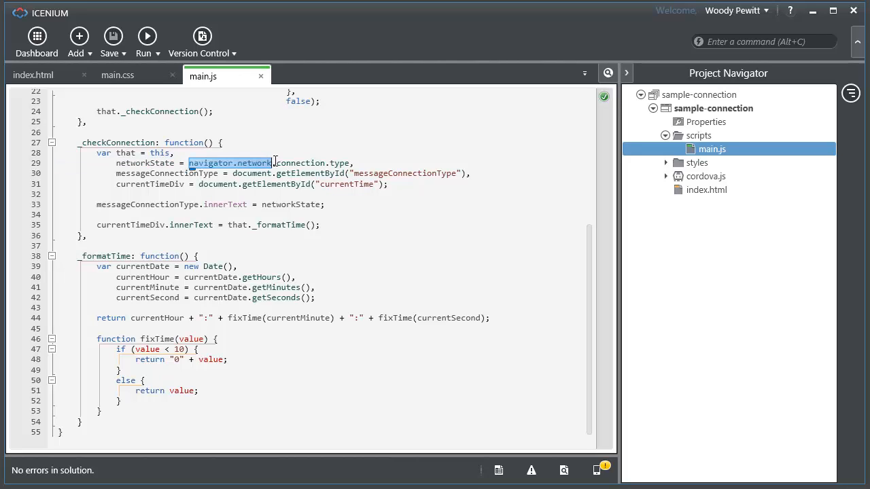
{"action": "double_click", "coordinate": [340, 163]}
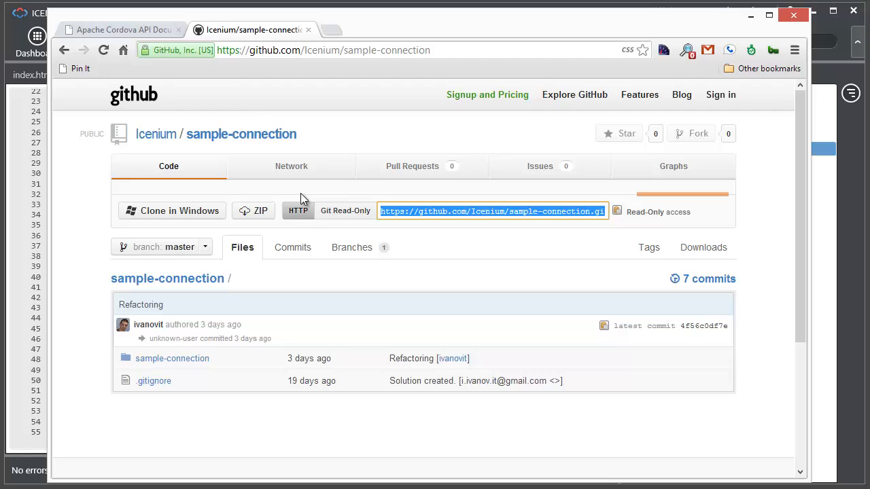
- Switch Chrome to the Apache Cordova API Documentation tab
{"action": "left_click", "coordinate": [121, 29]}
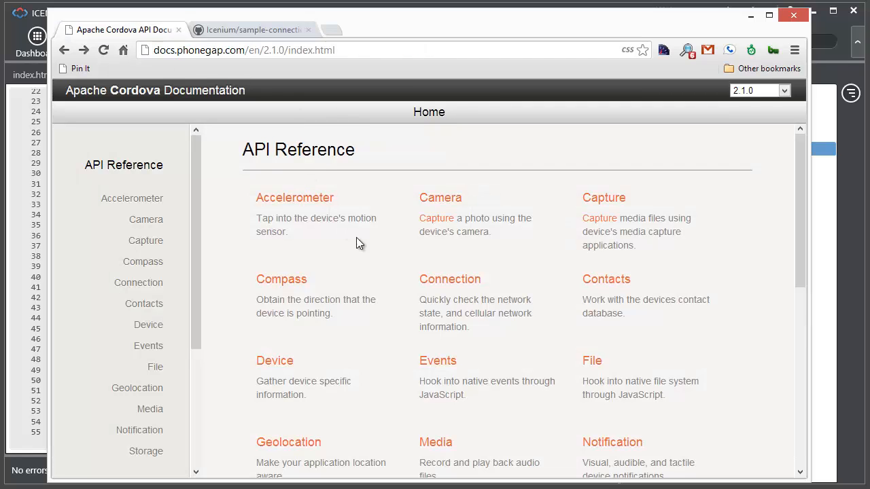
{"action": "mouse_move", "coordinate": [372, 410]}
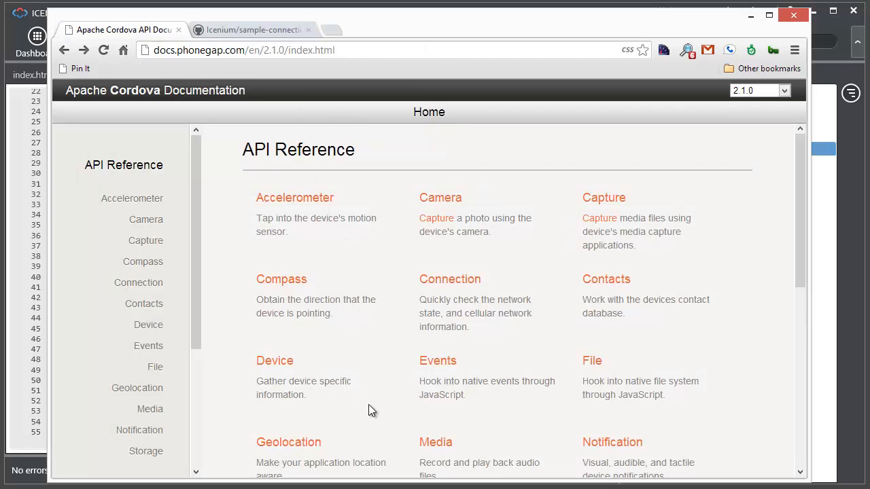
{"action": "mouse_move", "coordinate": [450, 279]}
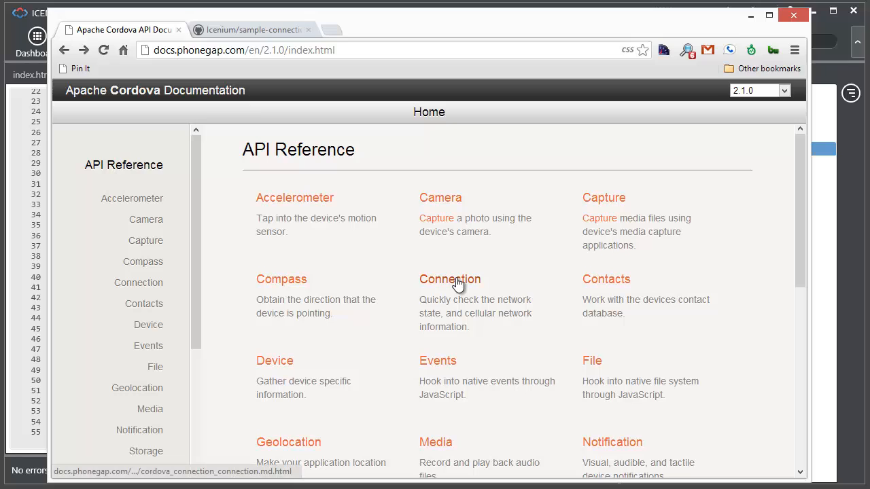
- Open the Connection API page and briefly select its connection type constants
{"action": "left_click", "coordinate": [450, 279]}
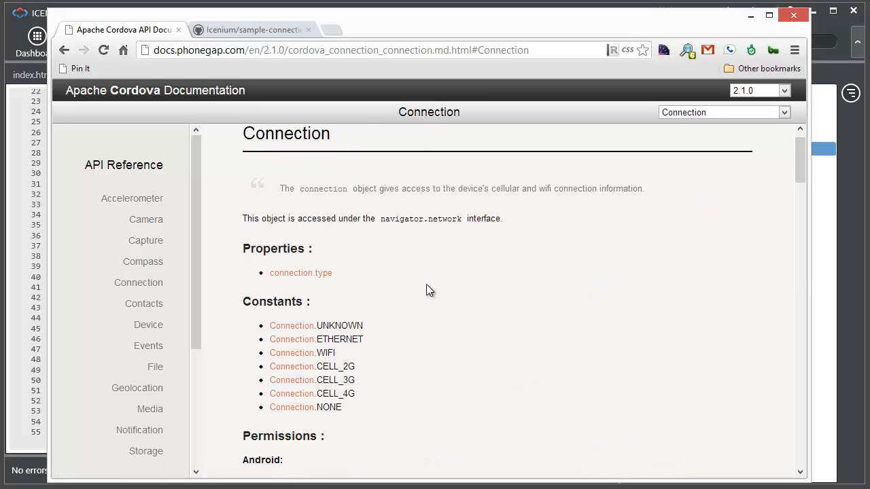
{"action": "mouse_move", "coordinate": [323, 282]}
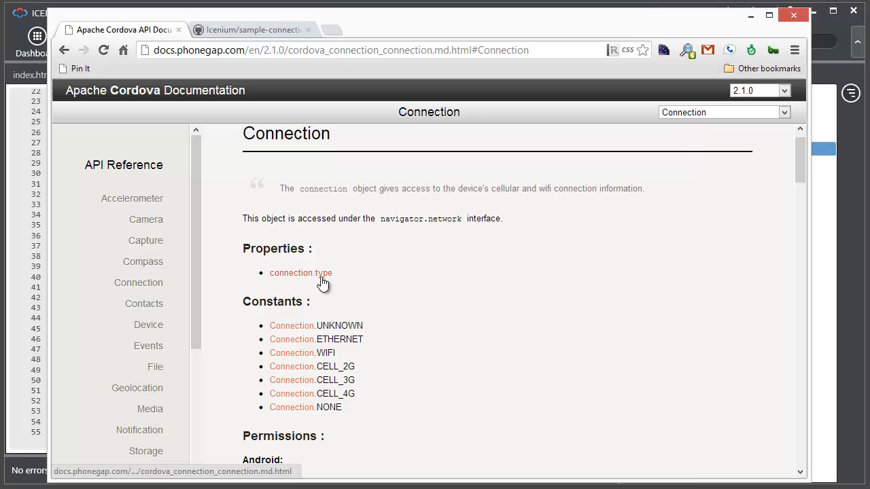
{"action": "mouse_move", "coordinate": [326, 282]}
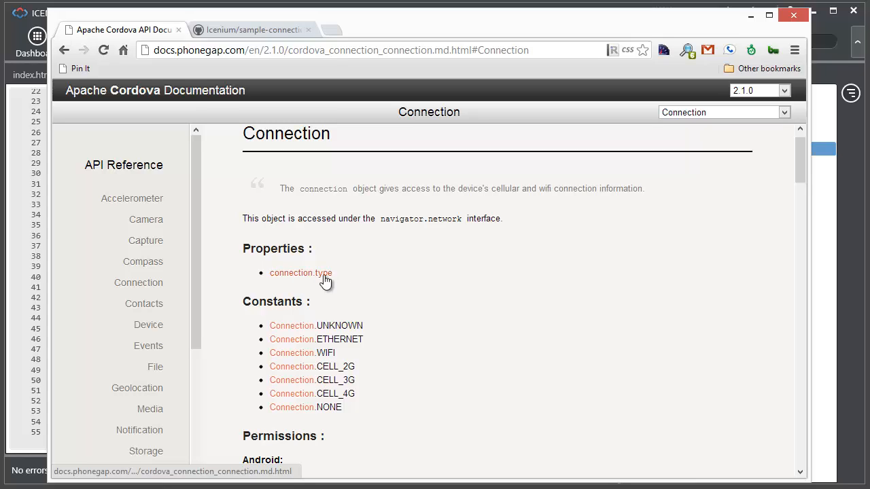
{"action": "mouse_move", "coordinate": [340, 420]}
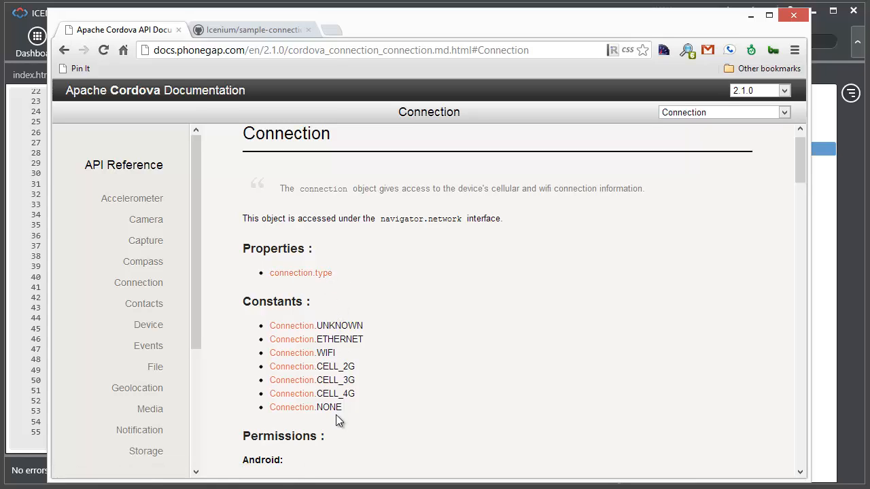
{"action": "left_click_drag", "start_coordinate": [317, 339], "coordinate": [339, 407]}
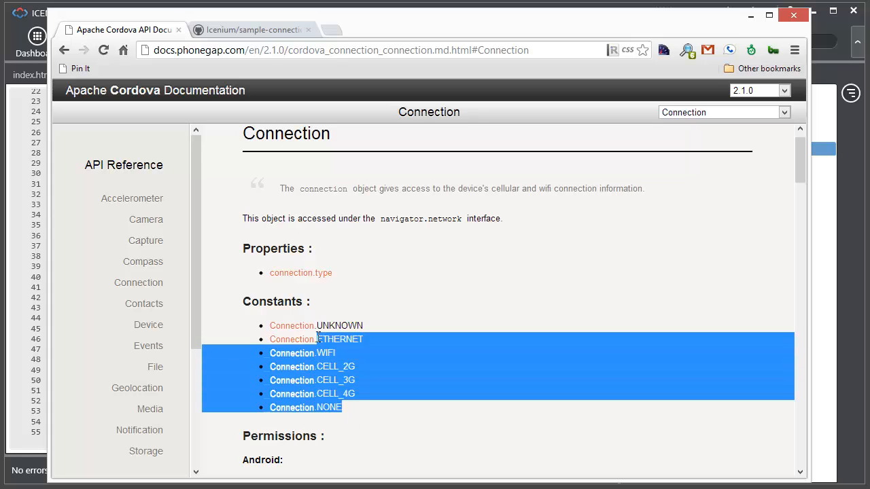
{"action": "left_click", "coordinate": [465, 360]}
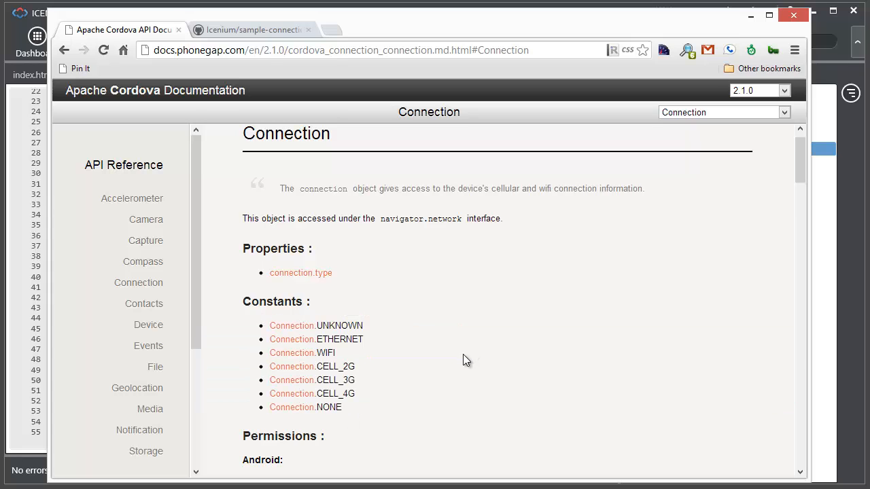
- Read through the Quick and Full Example code, then run the app in the iPhone simulator
{"action": "scroll", "scroll_direction": "down", "scroll_amount": 3}
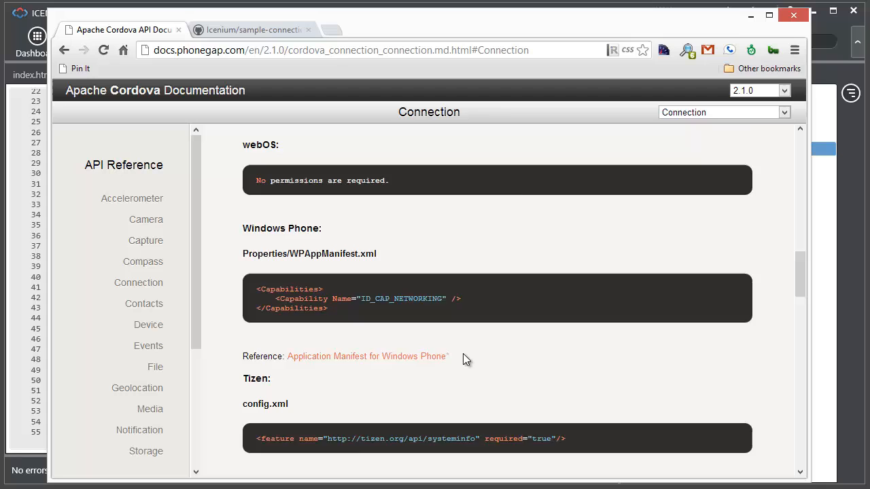
{"action": "scroll", "scroll_direction": "down", "scroll_amount": 3}
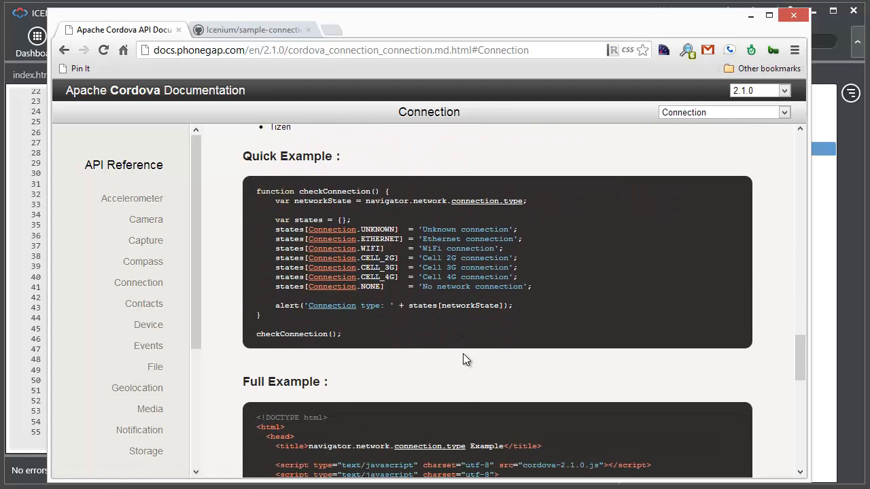
{"action": "scroll", "scroll_direction": "down", "scroll_amount": 3}
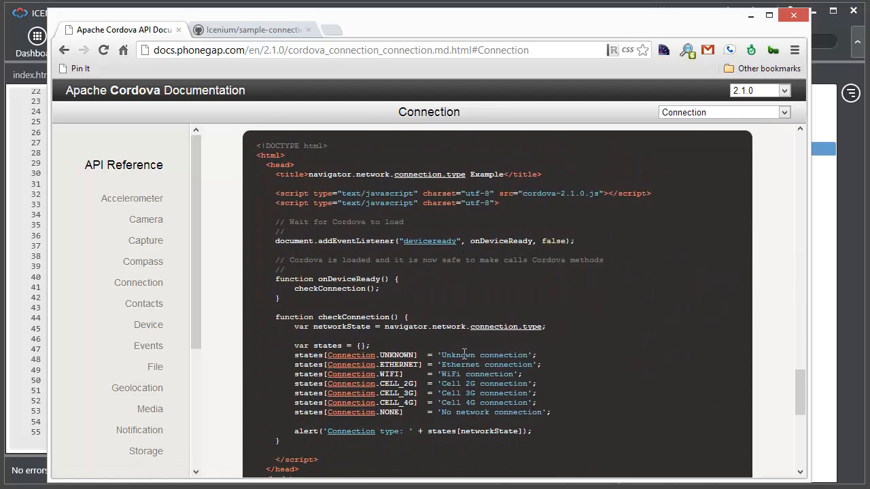
{"action": "scroll", "scroll_direction": "down", "scroll_amount": 3}
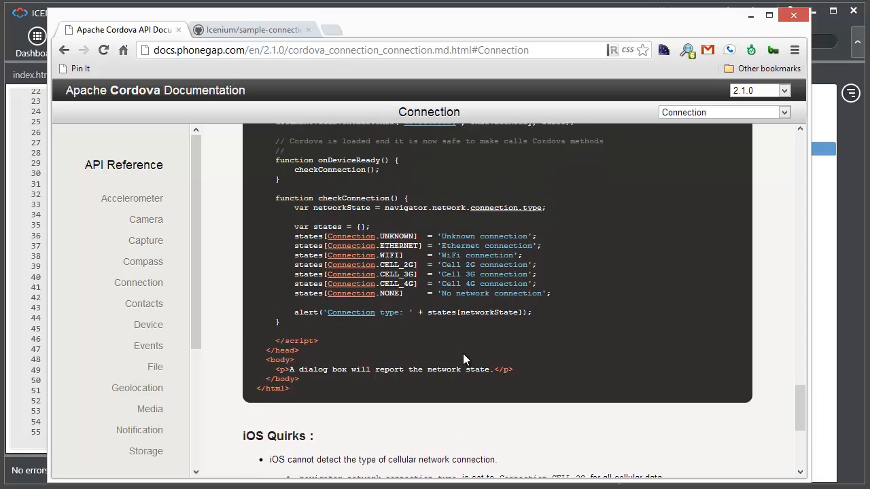
{"action": "scroll", "scroll_direction": "down", "scroll_amount": 3}
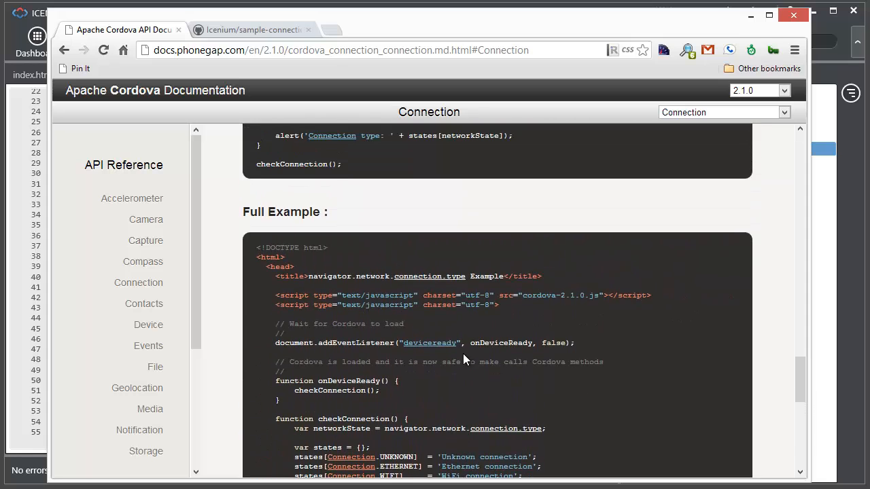
{"action": "scroll", "scroll_direction": "down", "scroll_amount": 3}
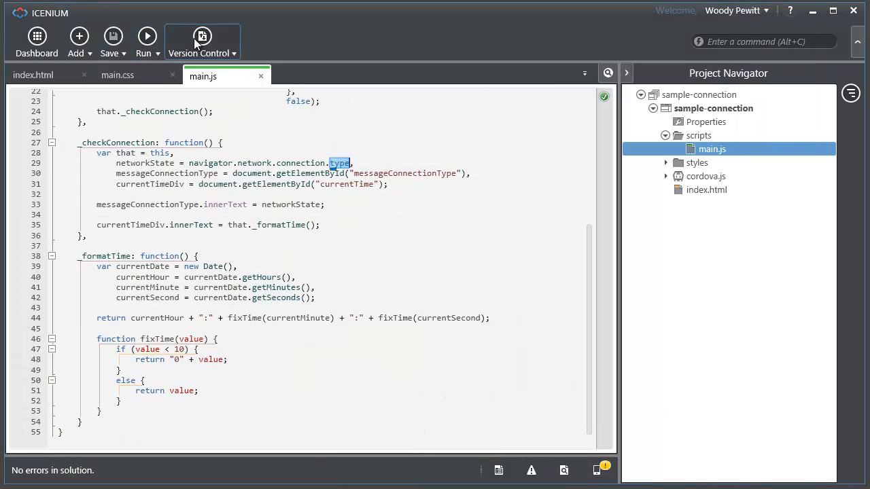
{"action": "left_click", "coordinate": [143, 41]}
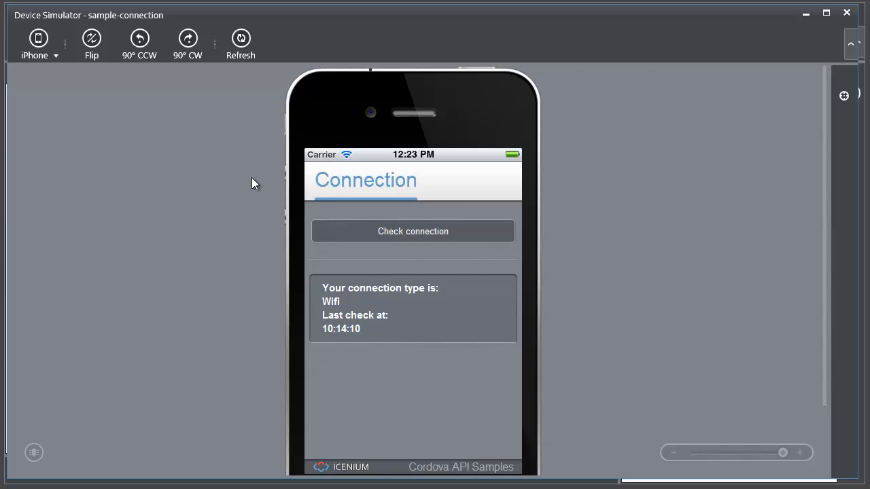
{"action": "mouse_move", "coordinate": [270, 178]}
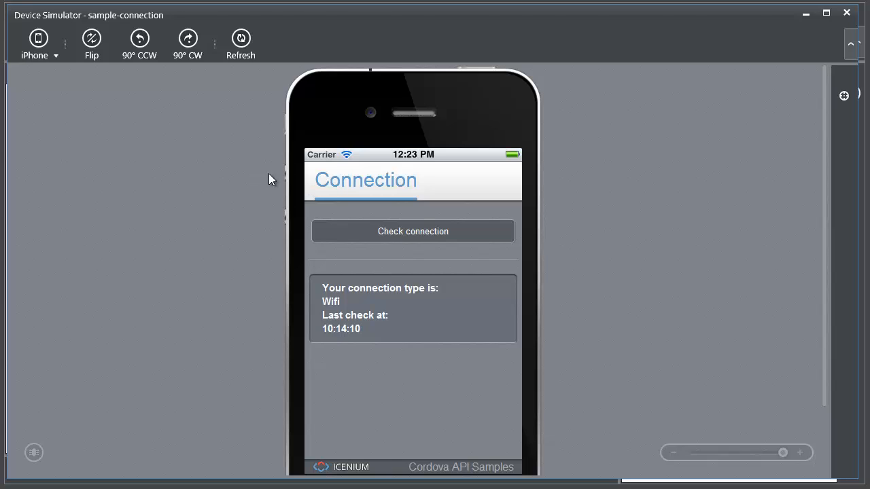
{"action": "mouse_move", "coordinate": [351, 226]}
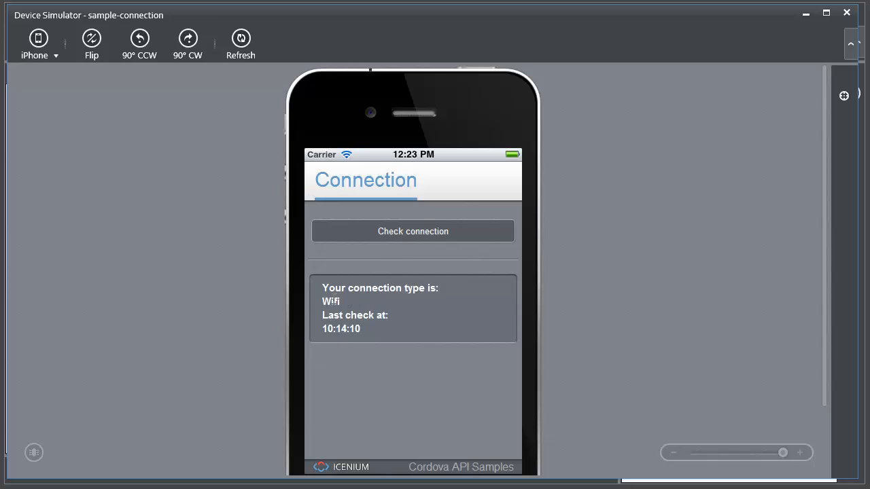
- Recheck the connection so the app reports Wifi with last check time 10:14:46
{"action": "double_click", "coordinate": [330, 302]}
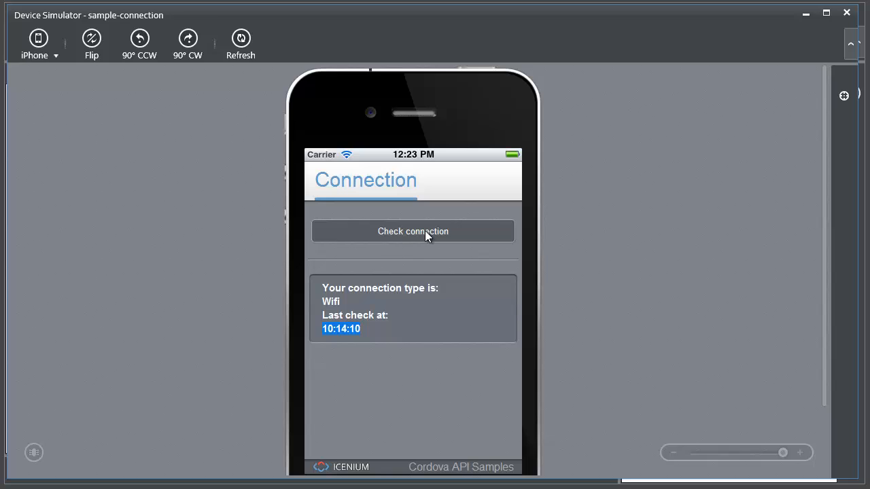
{"action": "left_click", "coordinate": [412, 231]}
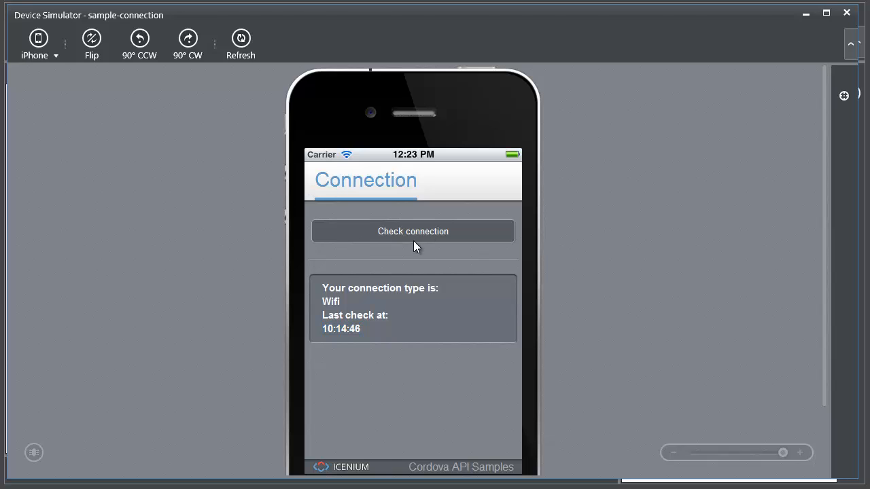
{"action": "mouse_move", "coordinate": [495, 339]}
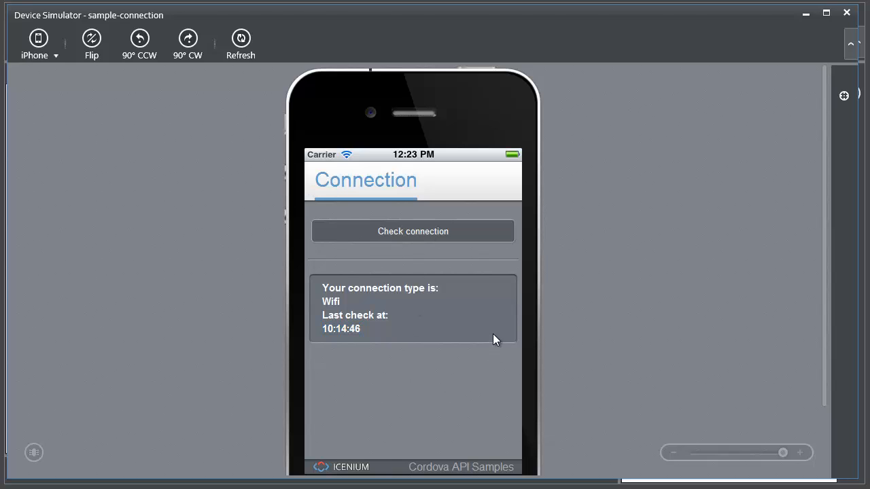
{"action": "mouse_move", "coordinate": [495, 303]}
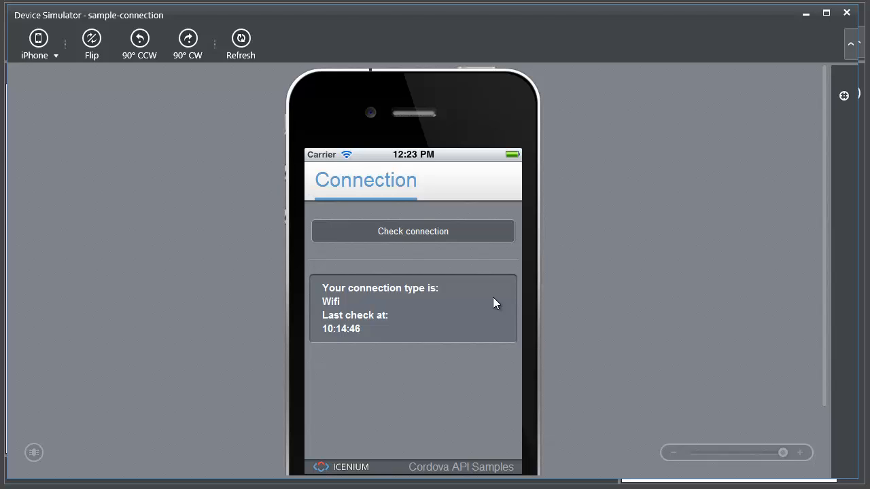
{"action": "mouse_move", "coordinate": [575, 302]}
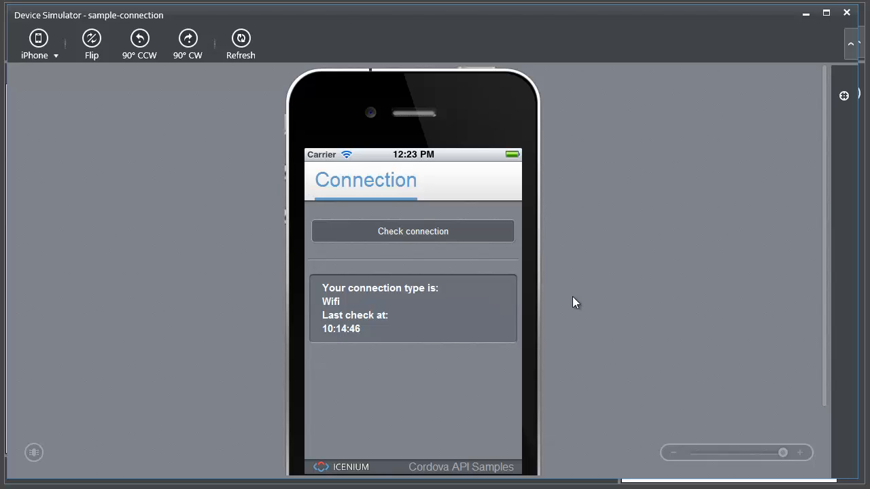
{"action": "mouse_move", "coordinate": [822, 229]}
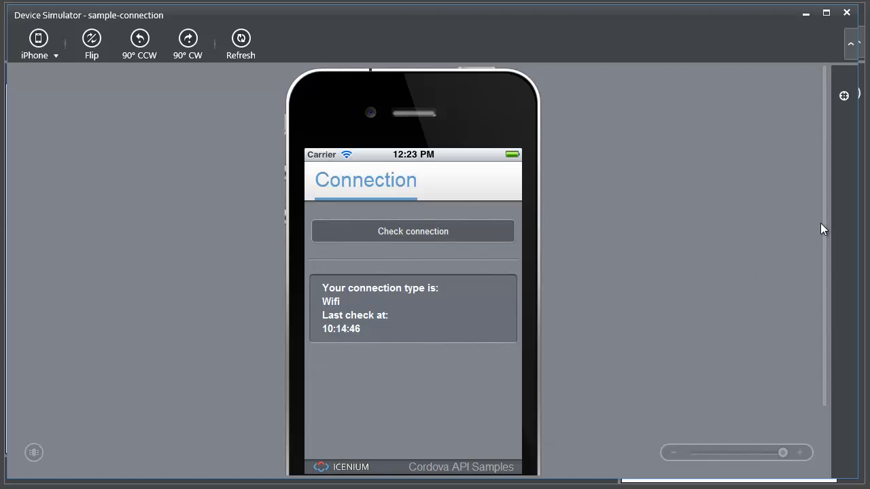